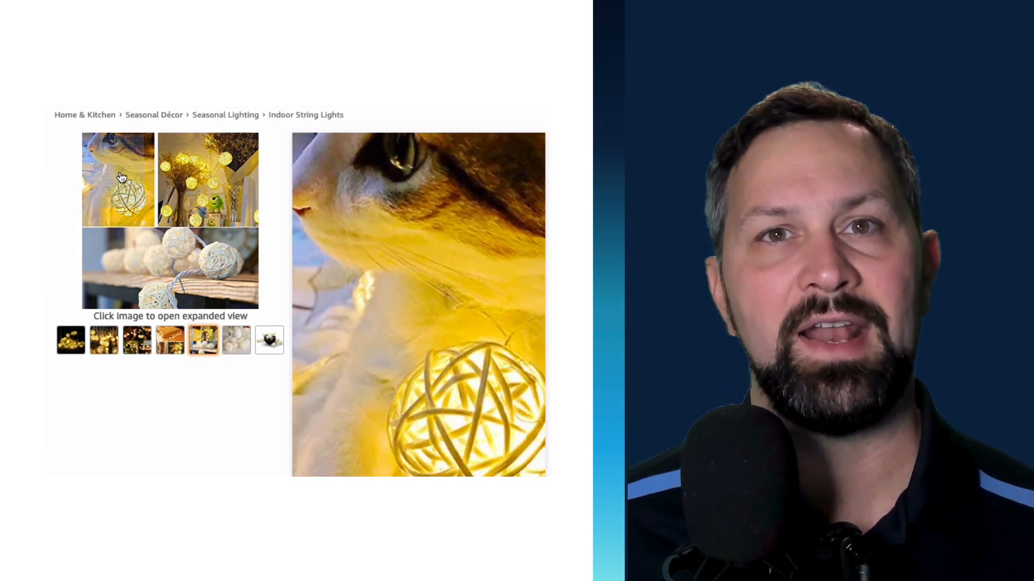
mouse_move(218, 227)
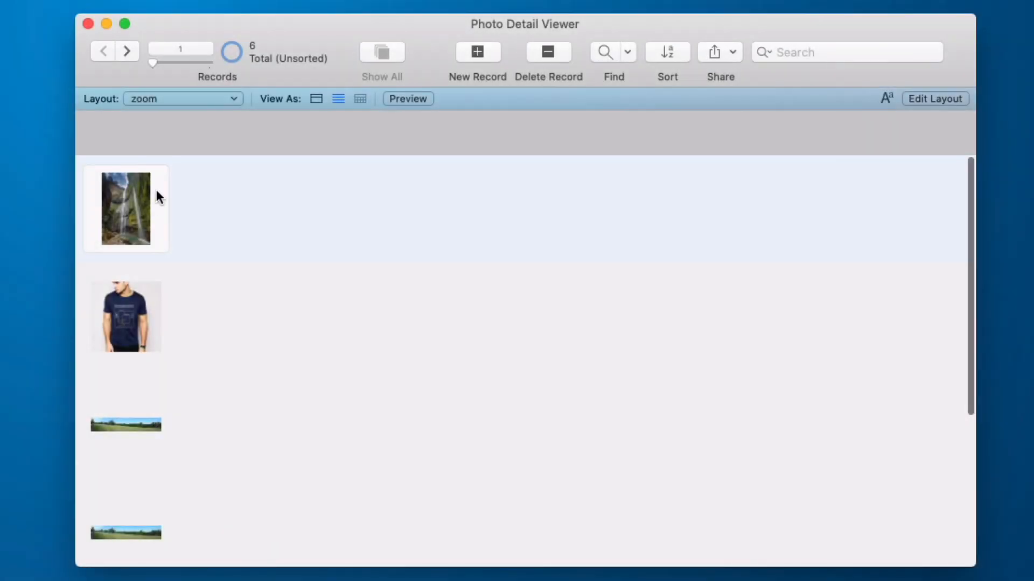
mouse_move(213, 248)
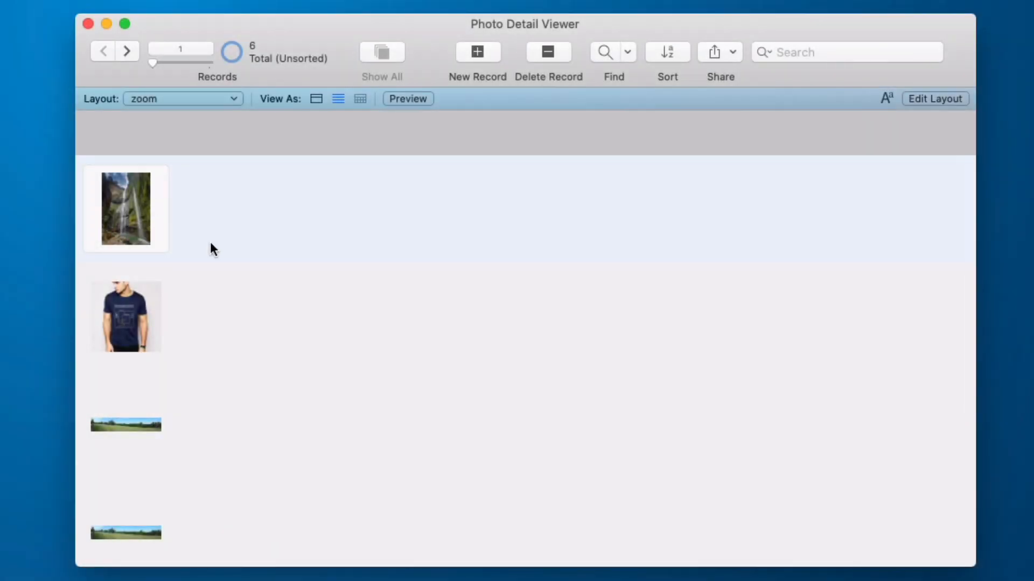
mouse_move(152, 217)
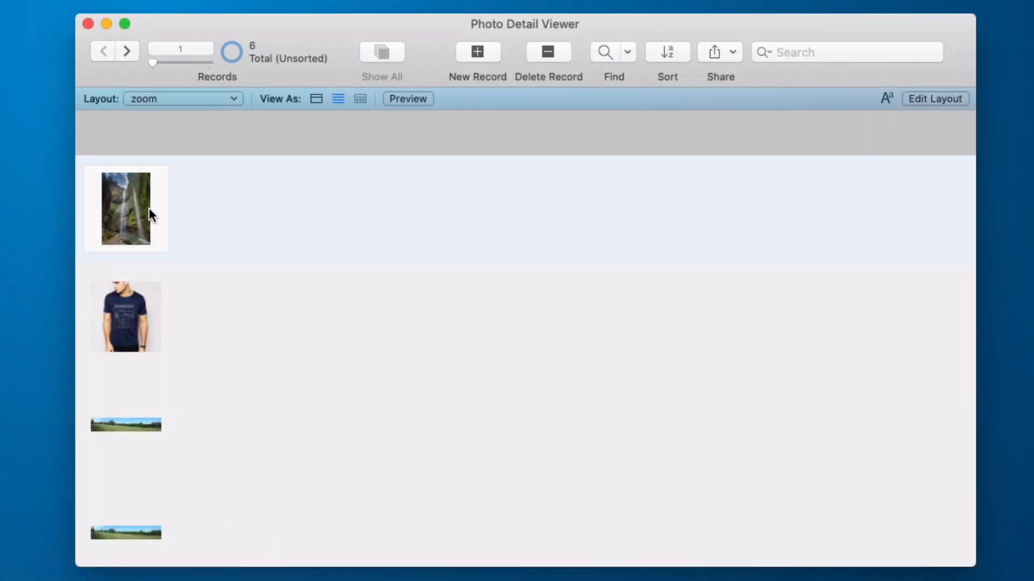
Step: Show the first record's waterfall photo full-size in its thumbnail popover
click(126, 209)
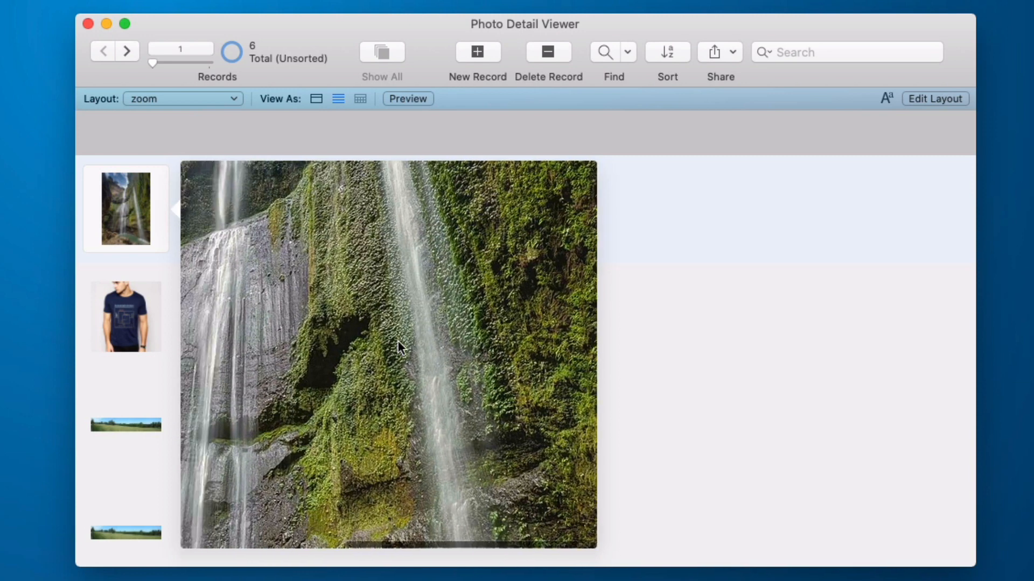
Step: Enter Layout mode and reach the popover's web viewer setup with its base64 image address
click(939, 98)
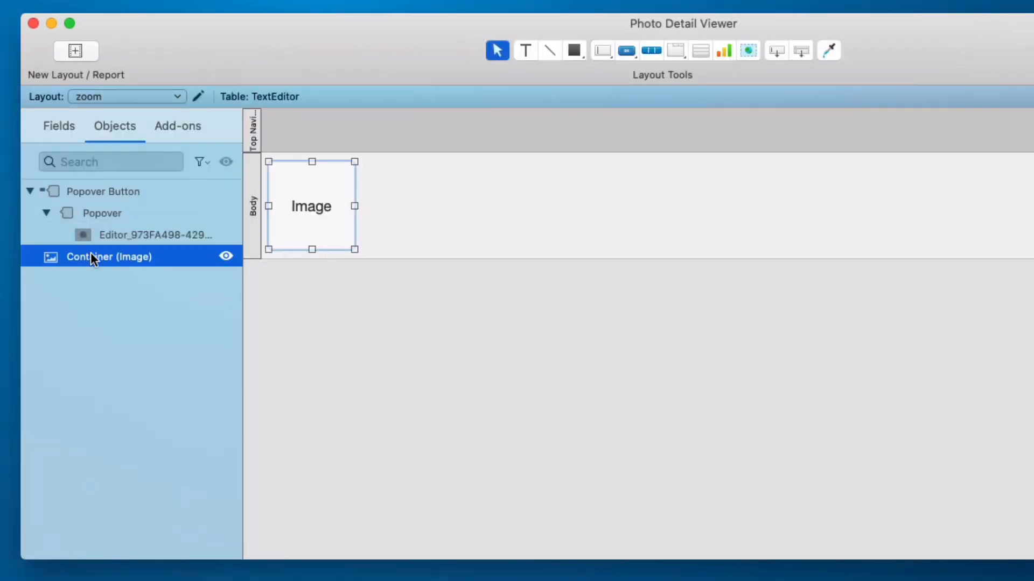
click(102, 191)
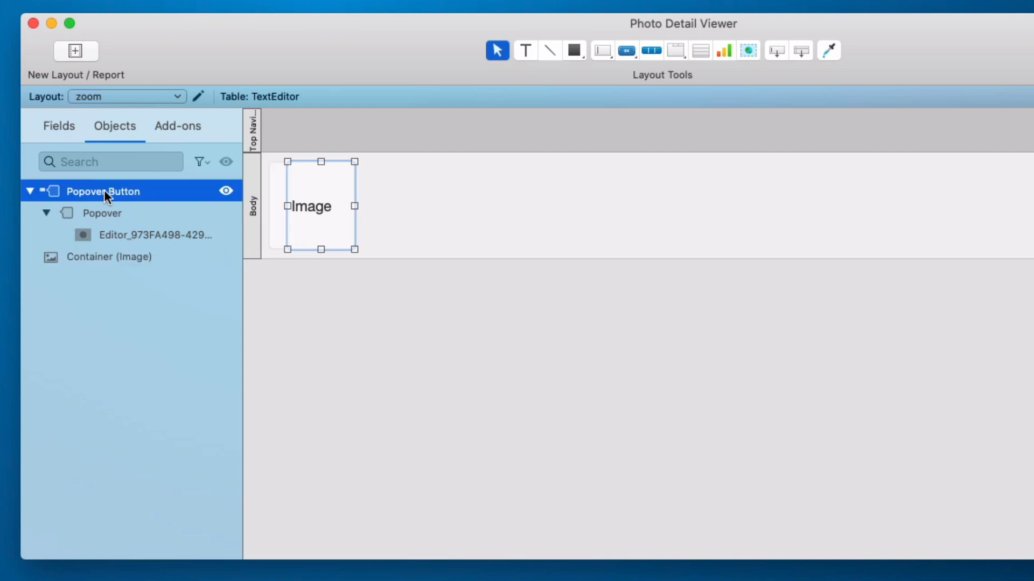
mouse_move(312, 214)
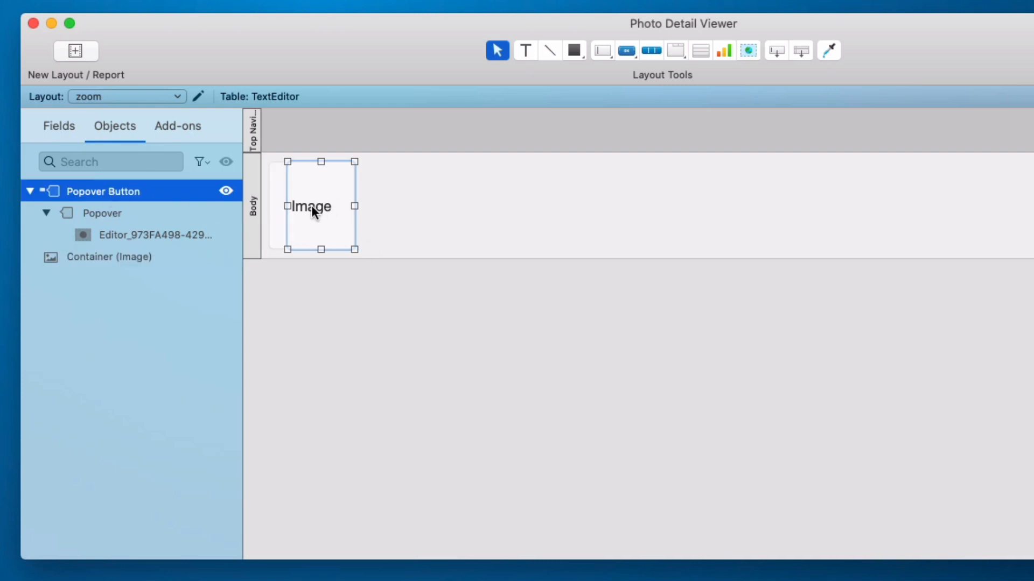
double_click(319, 207)
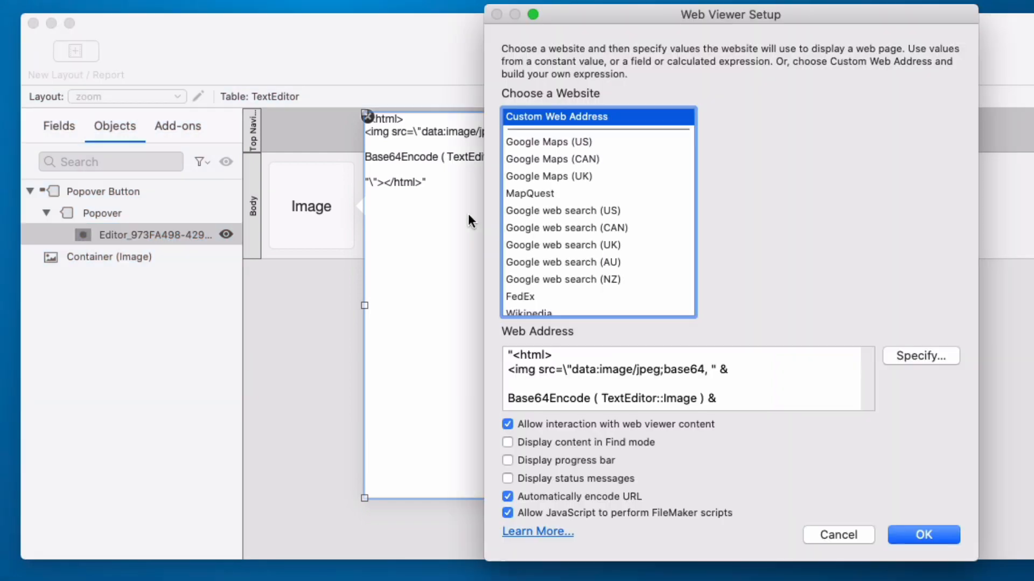
Step: Close the Web Viewer Setup dialog, keeping the base64 image address unchanged
click(919, 355)
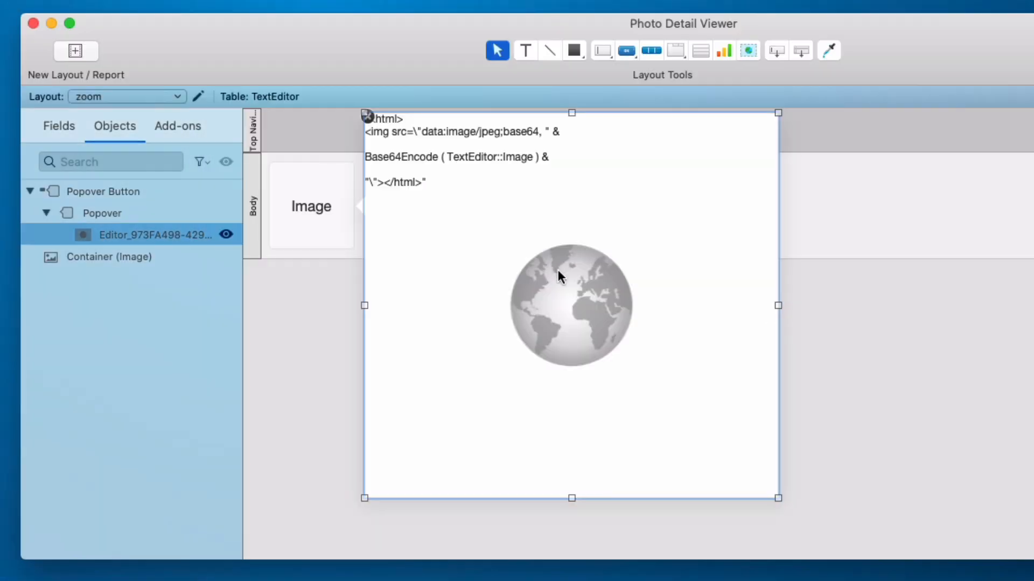
mouse_move(652, 301)
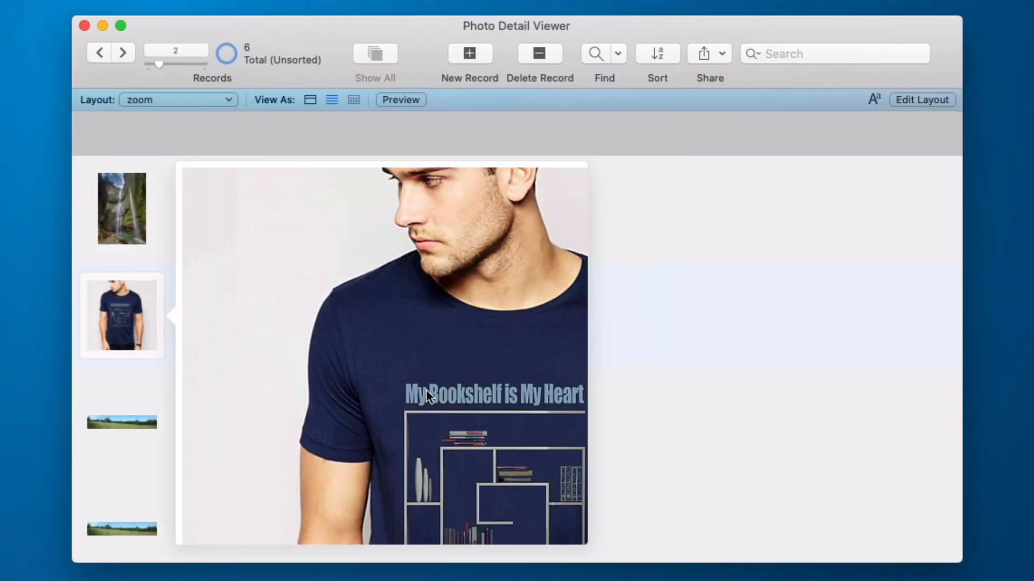
scroll(down, 3)
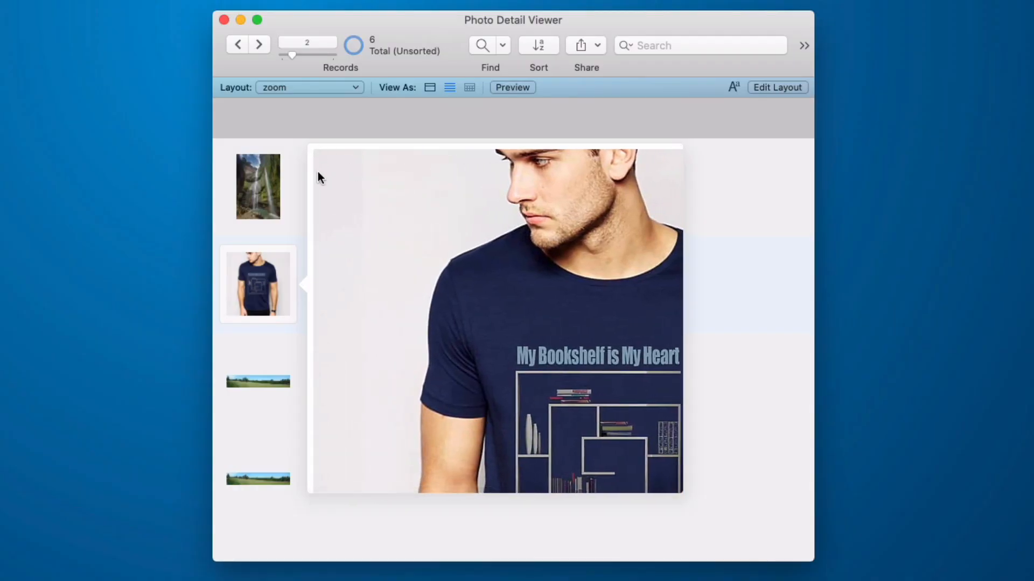
mouse_move(705, 302)
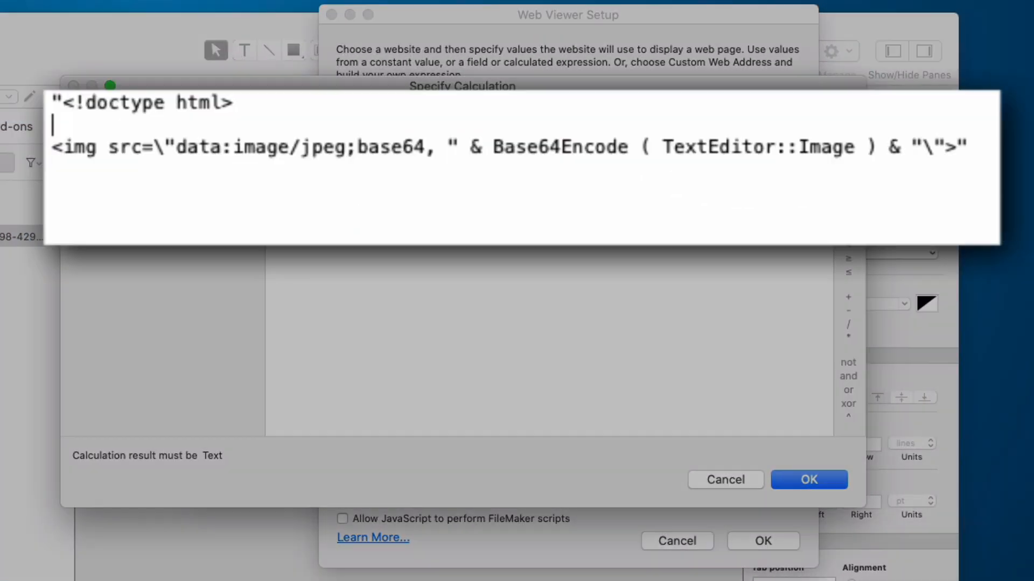
Step: Wrap the image HTML in <body style="margin: 0px 0px 0px 0px;"> … </body> and confirm the calculation
text(<body style=\"margin: 0px 0px 0px 0px;\">)
click(524, 169)
text(</body)
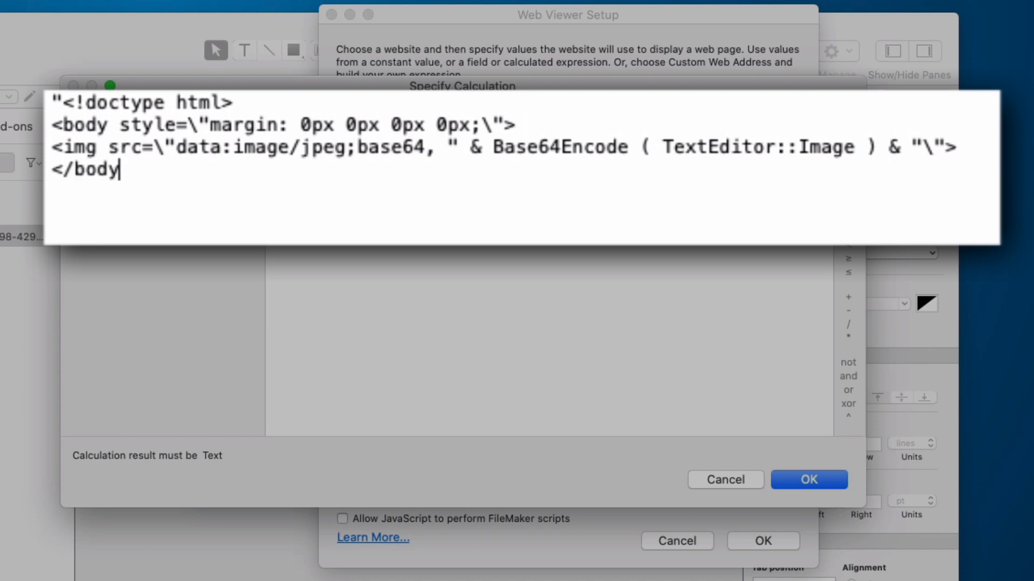
text(>")
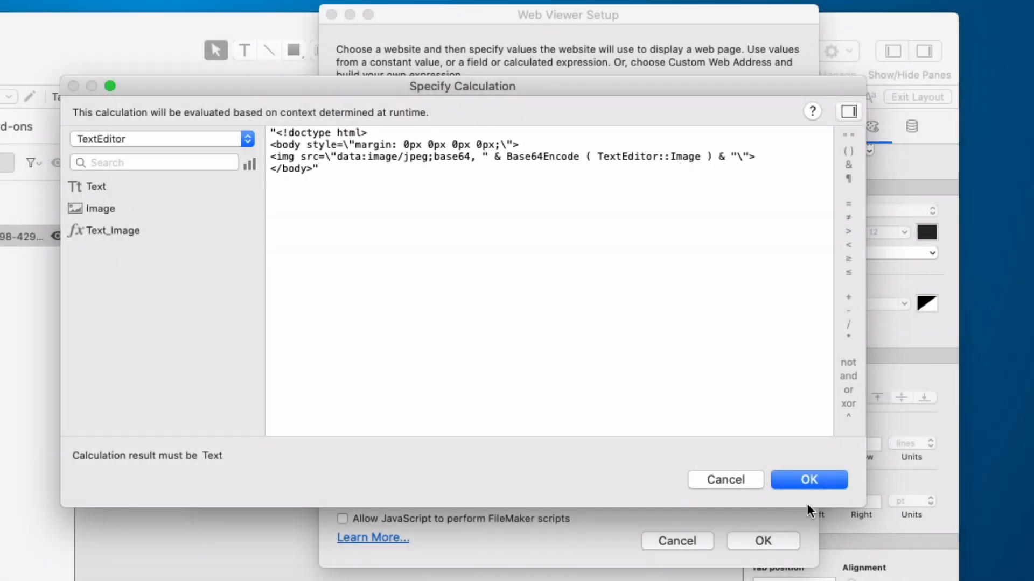
click(808, 480)
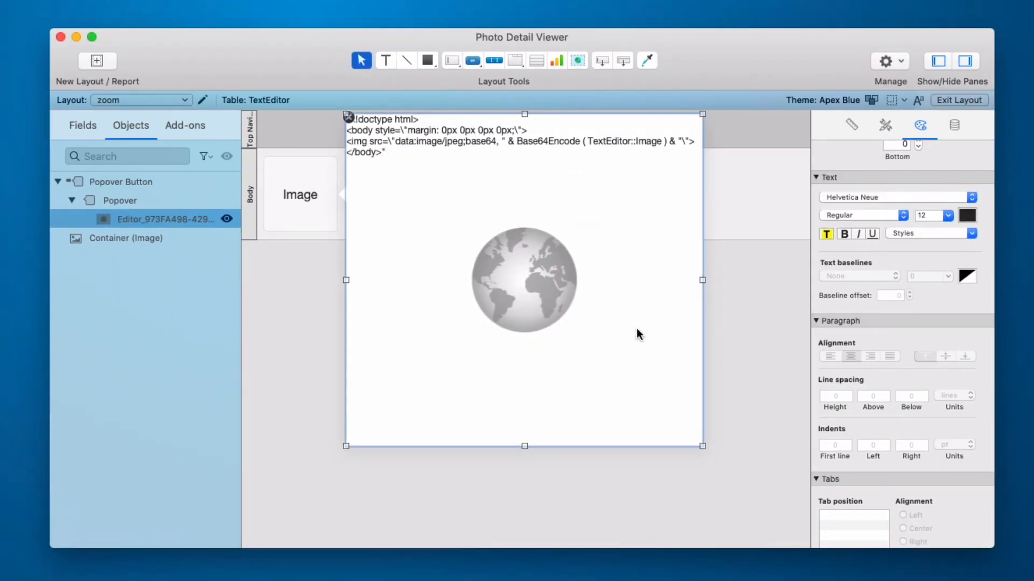
Step: Back in Browse mode, view the t-shirt and meadow photos margin-free, scrolling the panorama sideways
click(958, 100)
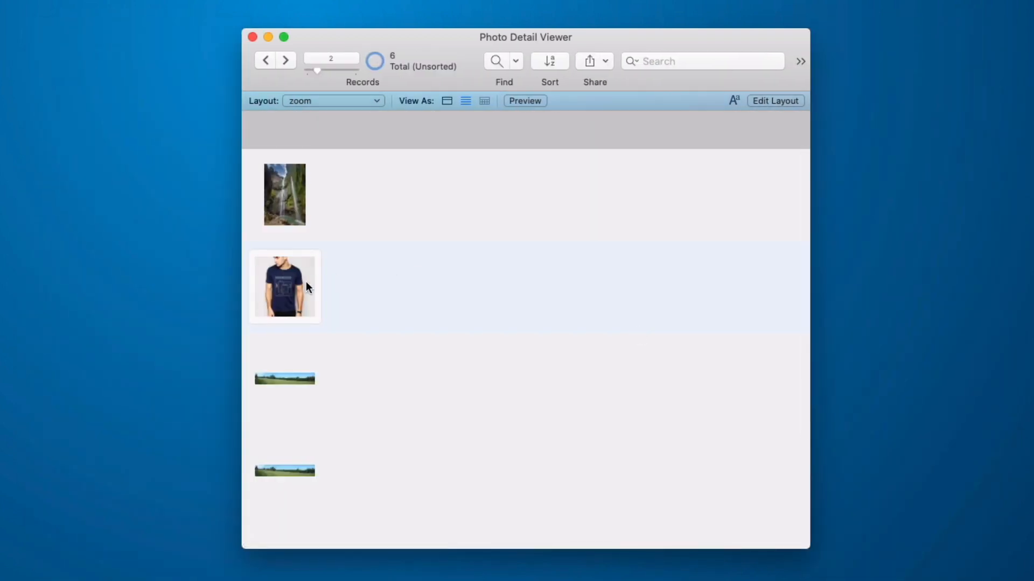
click(284, 287)
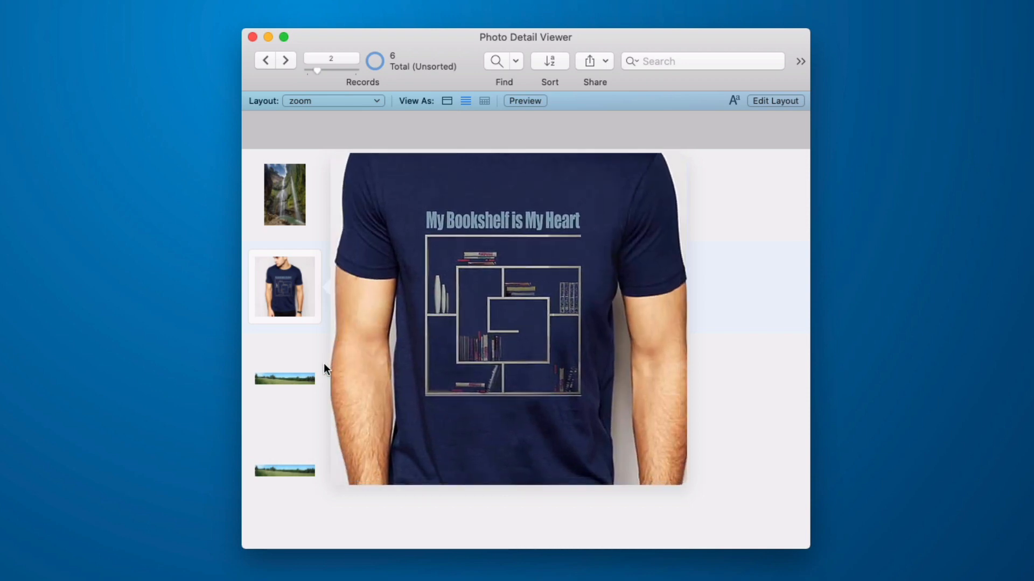
click(284, 379)
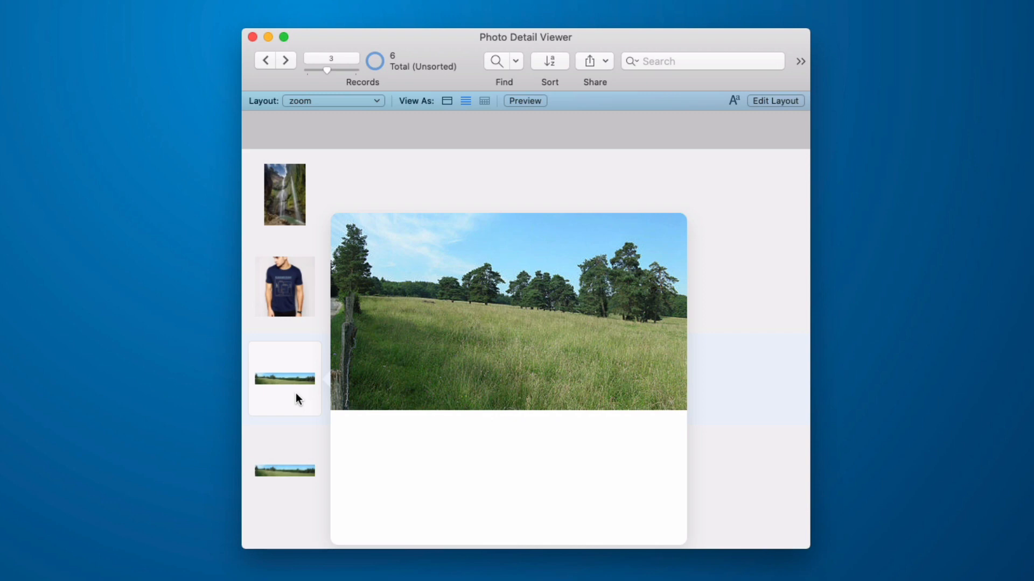
mouse_move(289, 391)
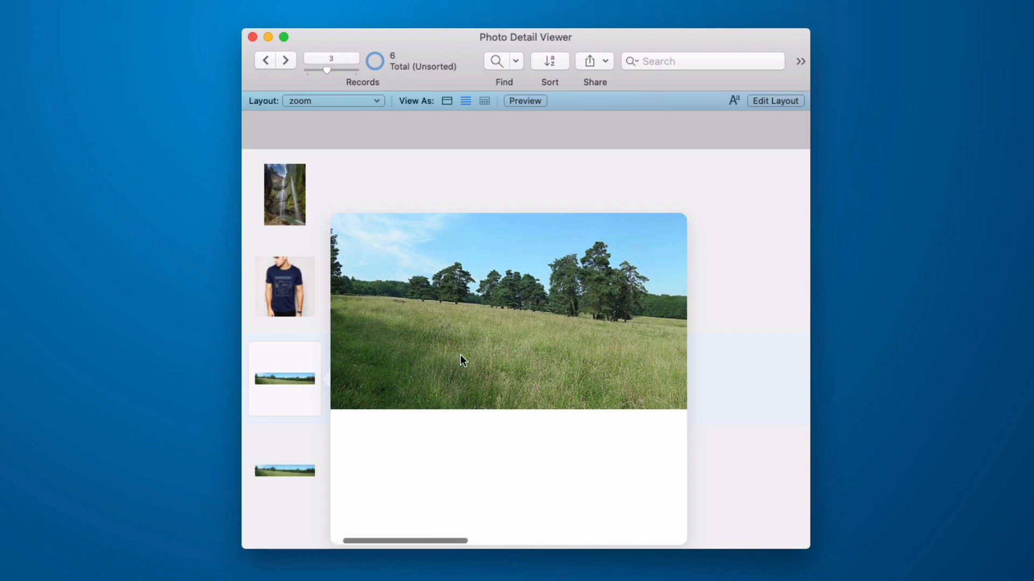
scroll(right, 3)
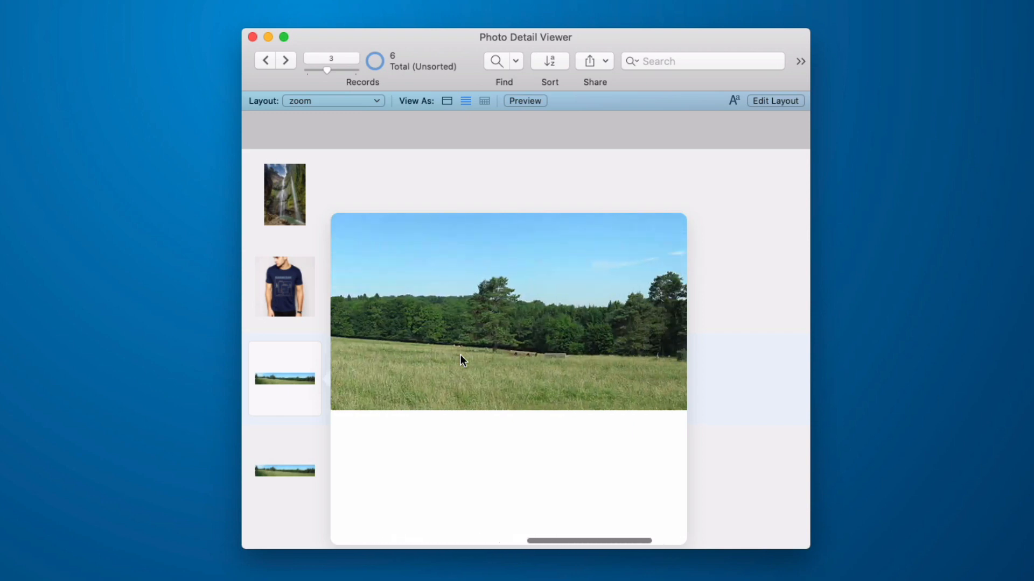